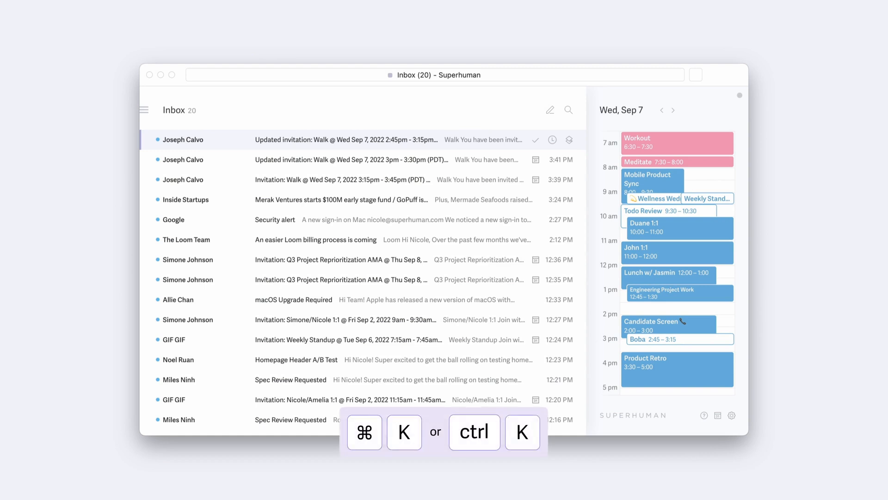
# Step: Find 'split' in the command search and choose Split Inbox Settings
pyautogui.write('split in')
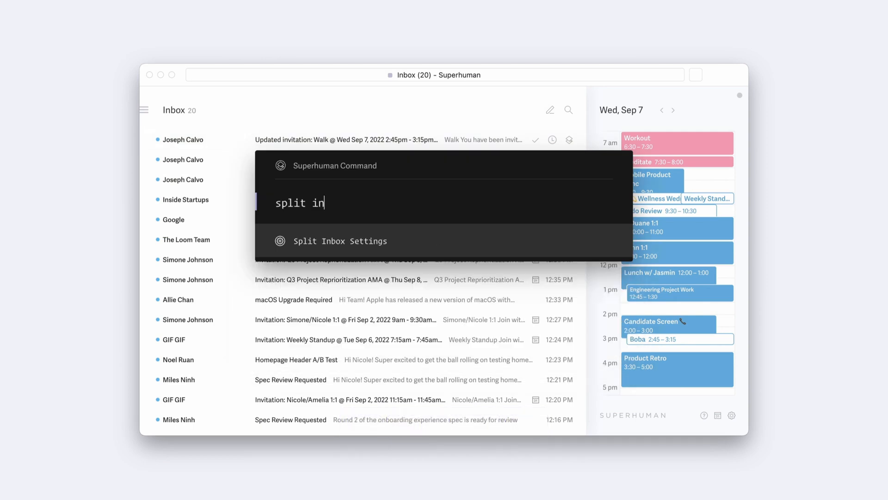
pyautogui.press('enter')
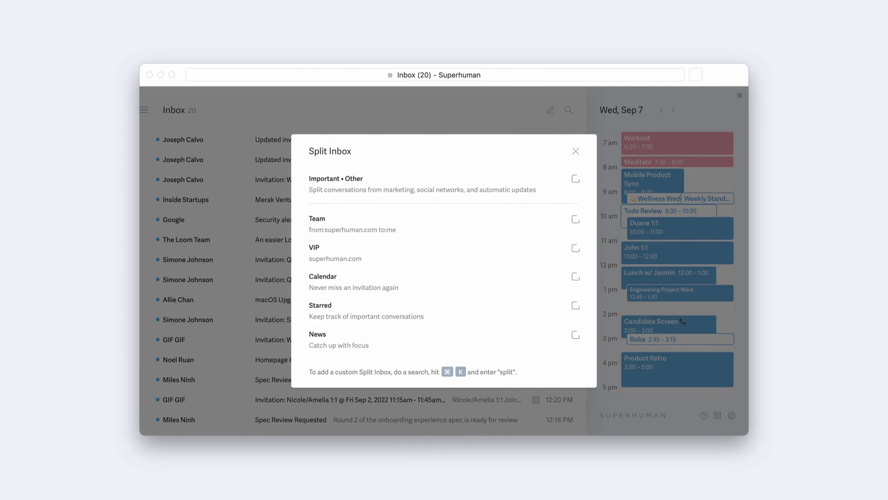
pyautogui.moveTo(469, 184)
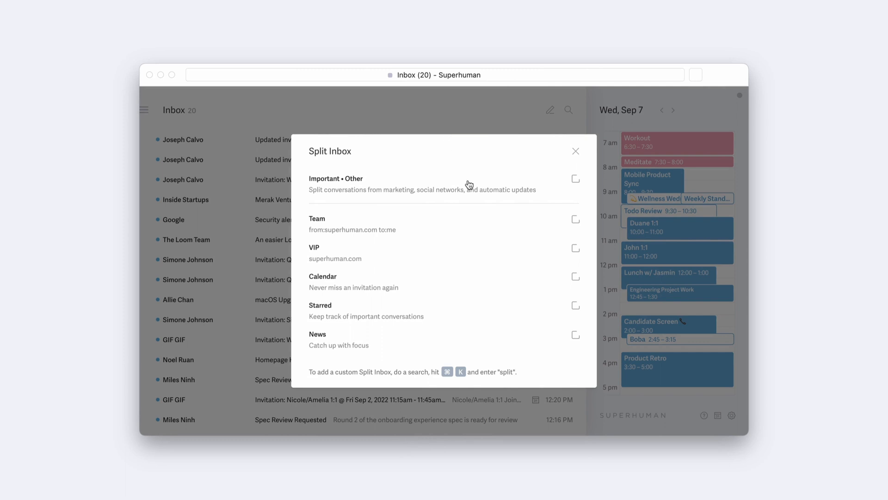
# Step: Enable the Calendar and Important • Other splits and close the settings
pyautogui.click(576, 278)
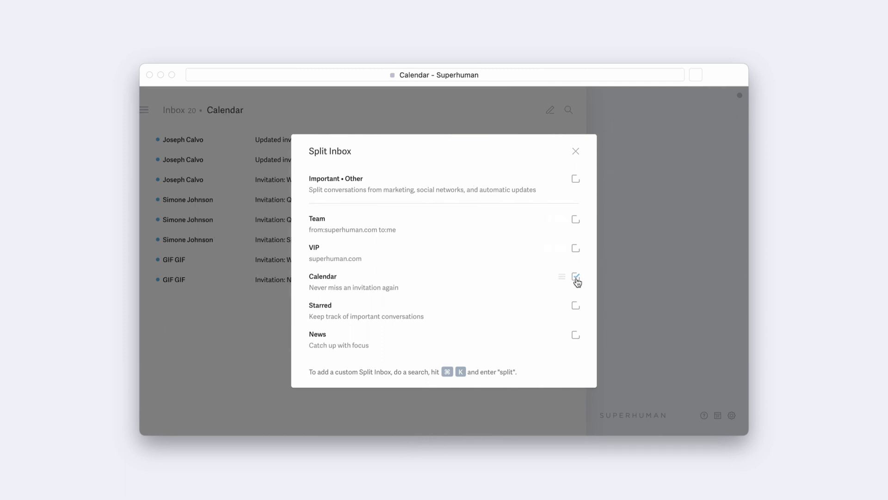
pyautogui.click(576, 281)
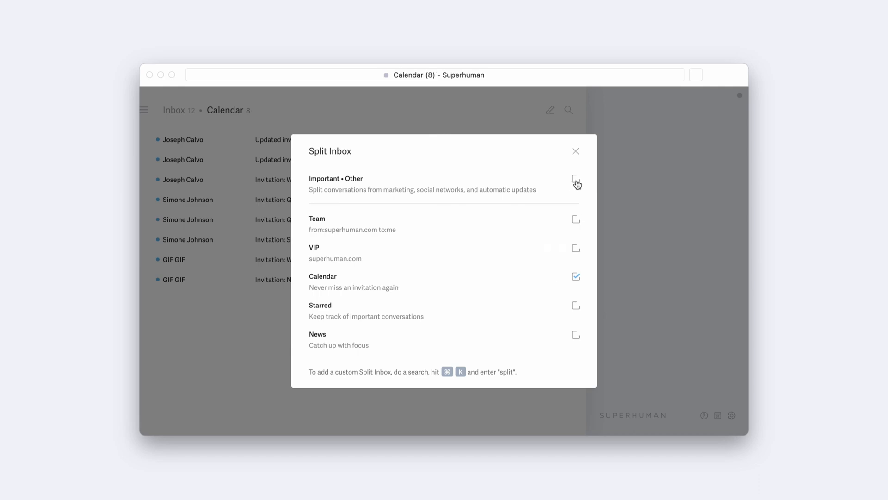
pyautogui.press('Escape')
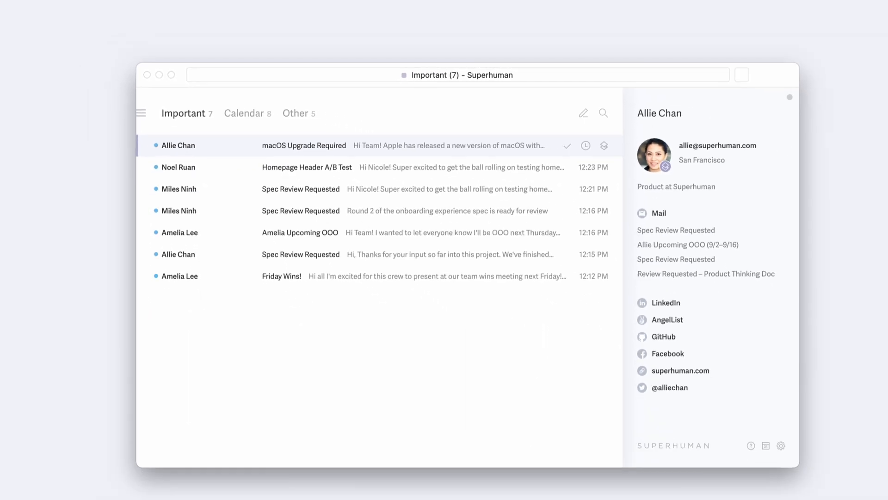
pyautogui.press('tab')
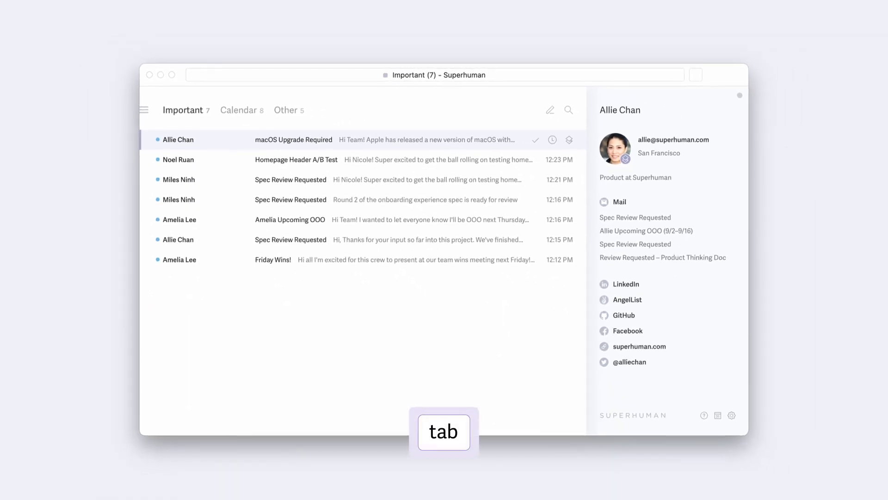
pyautogui.press('tab')
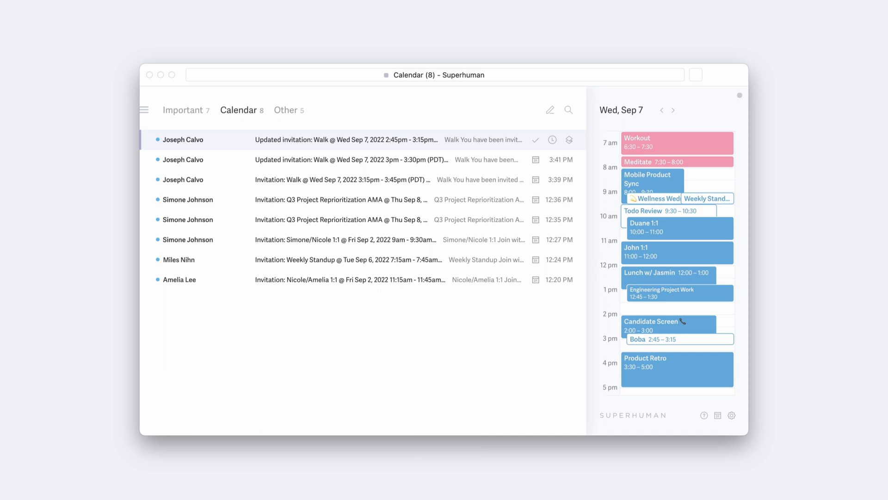
pyautogui.press('tab')
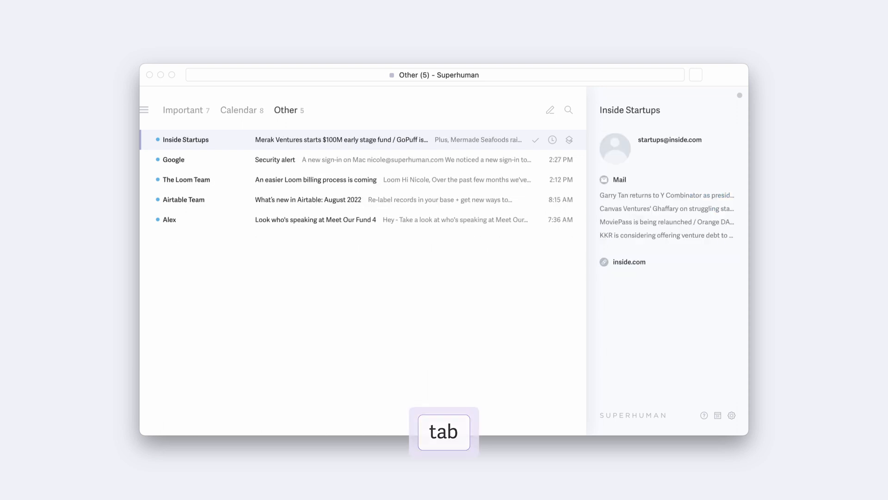
pyautogui.press('tab')
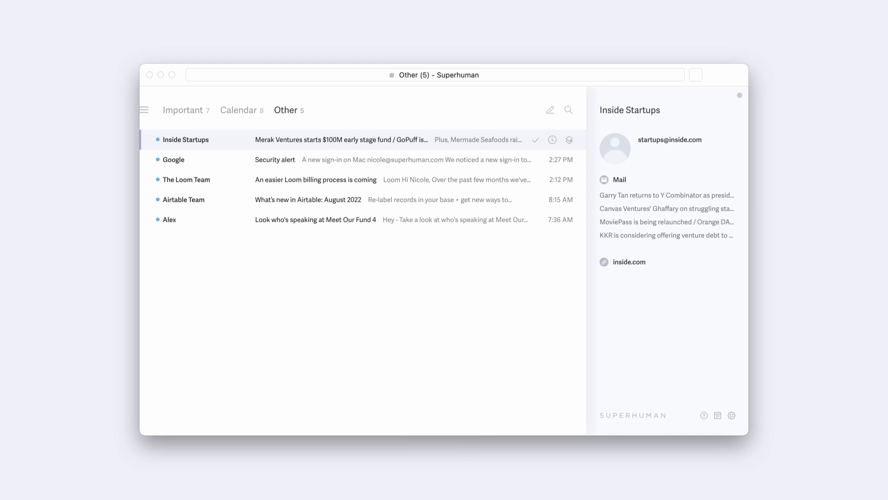
pyautogui.press('tab')
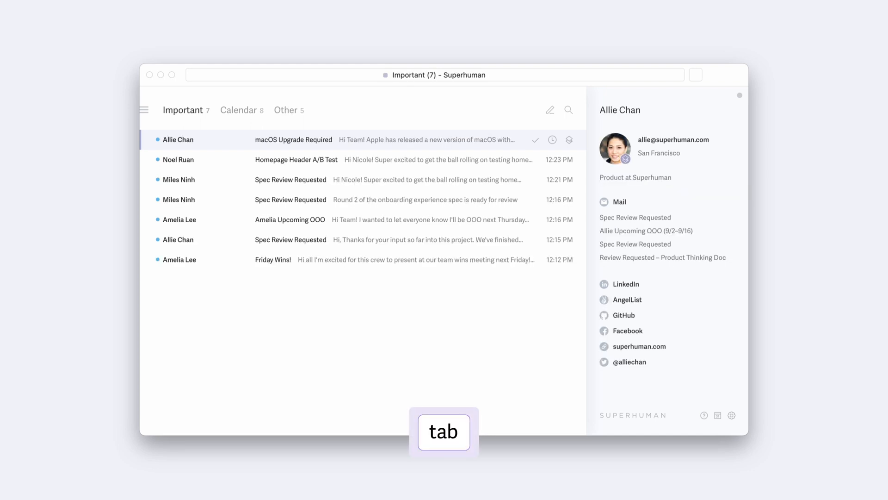
pyautogui.press('tab')
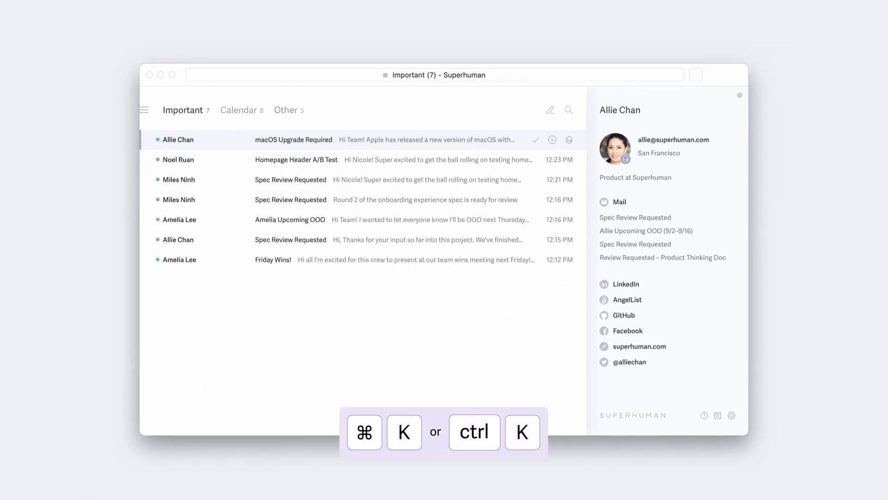
# Step: Search conversations by subject:"Spec Review Requested"
pyautogui.write('sea')
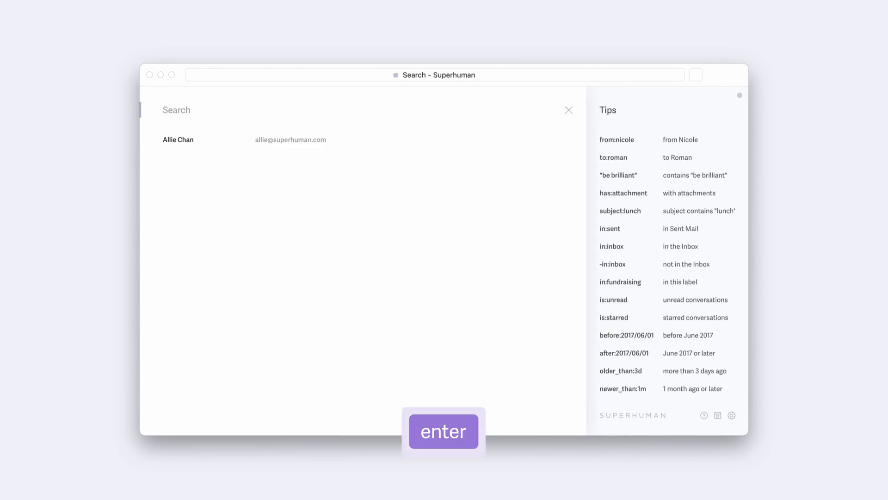
pyautogui.write('subject:"Spec R')
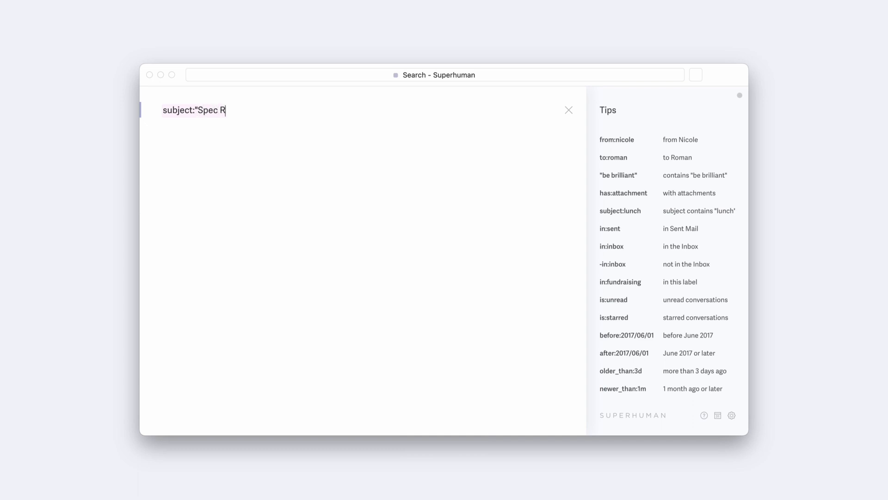
pyautogui.write('eview Requested"')
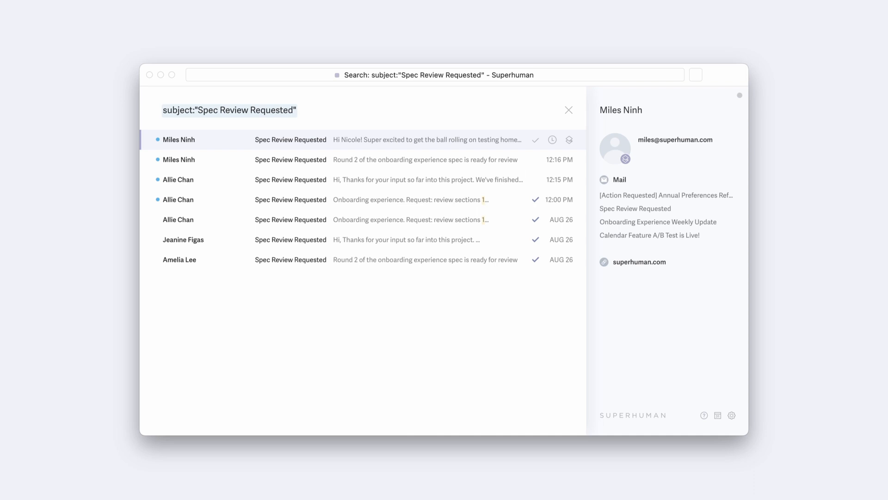
# Step: Create a split named Review from the current subject search via Cmd+K
pyautogui.press('cmd+k')
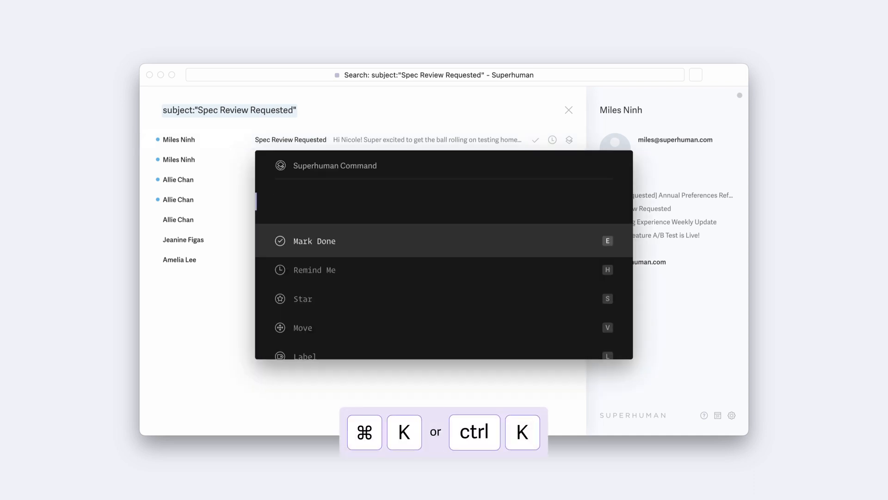
pyautogui.write('split')
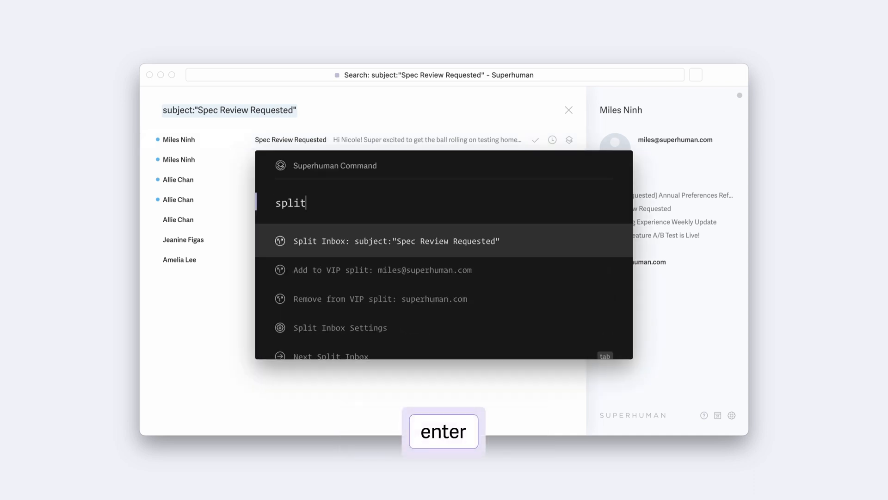
pyautogui.press('enter')
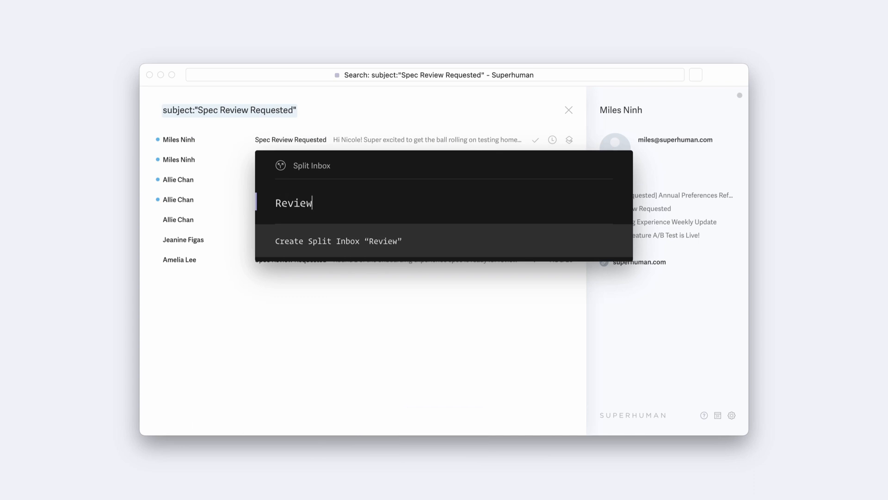
pyautogui.press('enter')
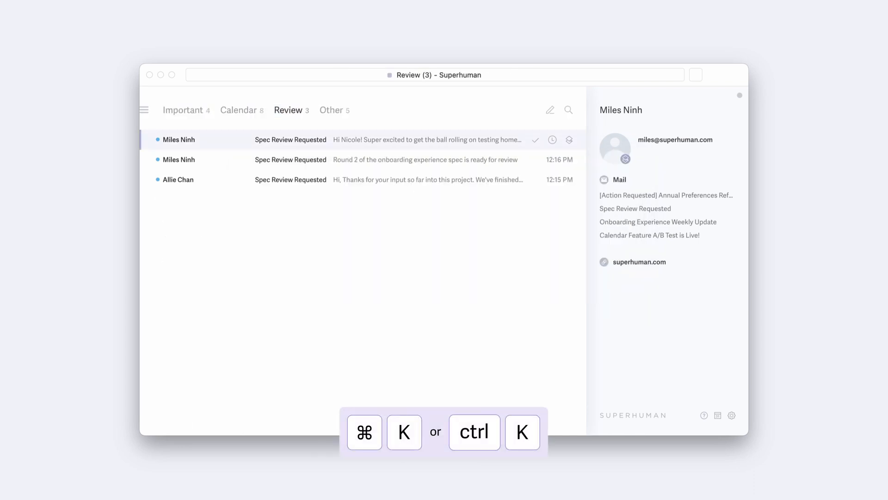
# Step: In Split Inbox Settings, move the Review split above Calendar, right after Important
pyautogui.write('split in')
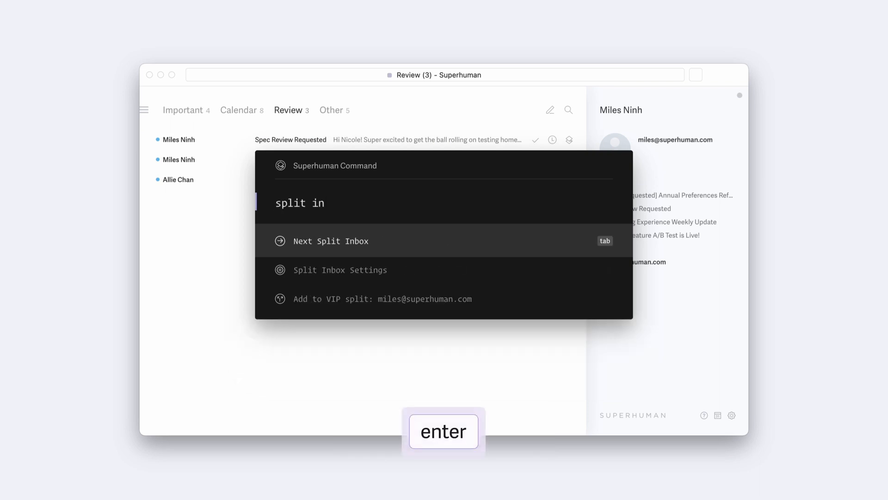
pyautogui.press('enter')
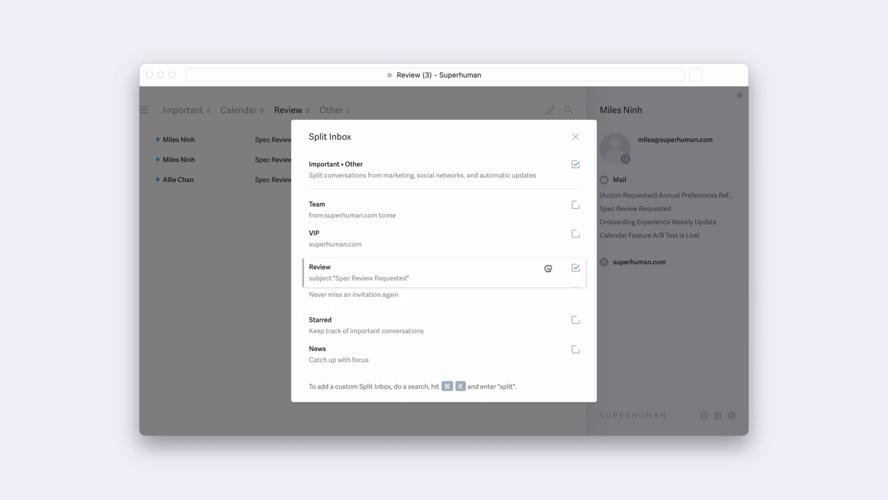
pyautogui.click(576, 136)
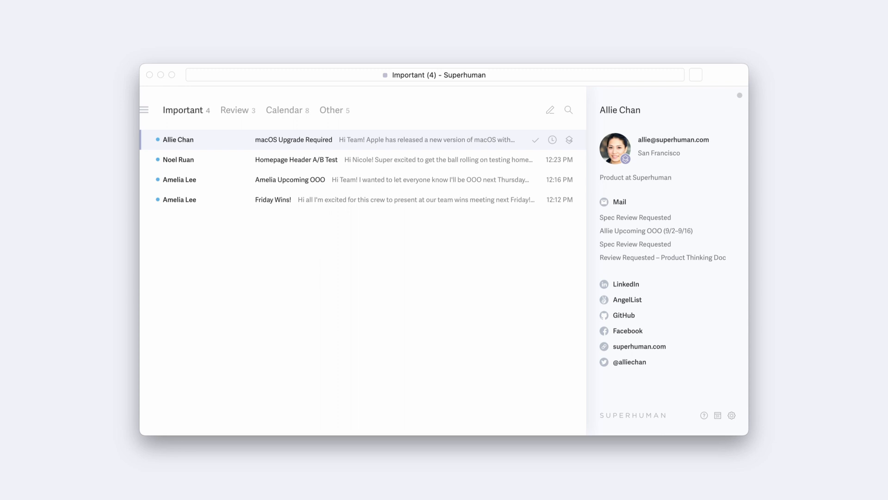
# Step: Search commands for 'help' to find Contact Us (Help)
pyautogui.press('cmd+k')
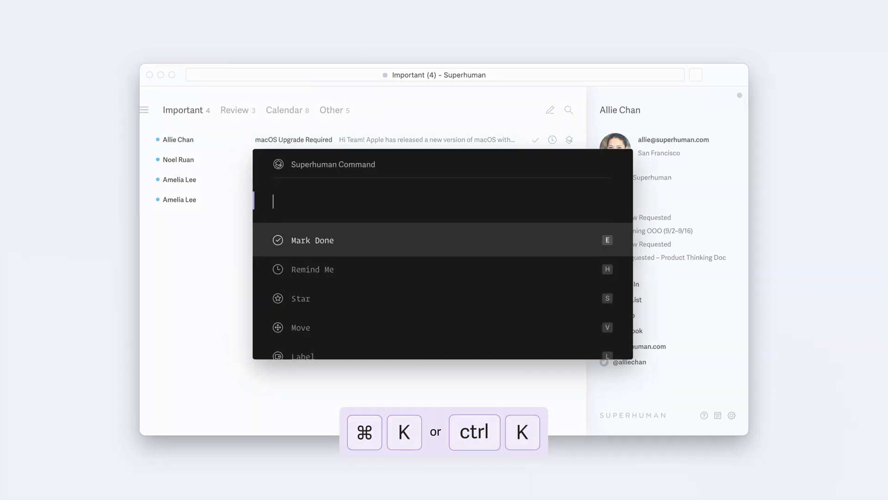
pyautogui.write('help')
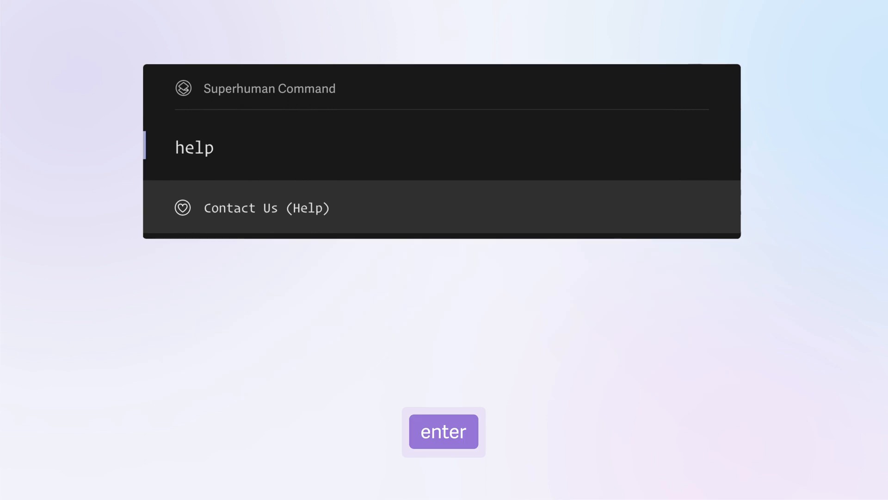